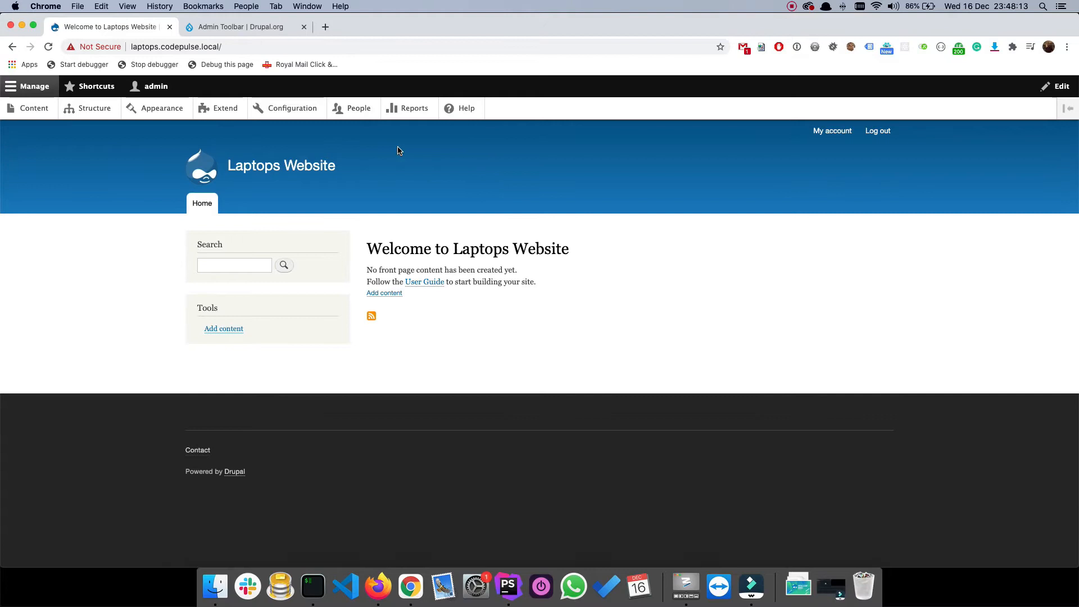
# Step: Switch to the Admin Toolbar project page on drupal.org
pyautogui.click(244, 27)
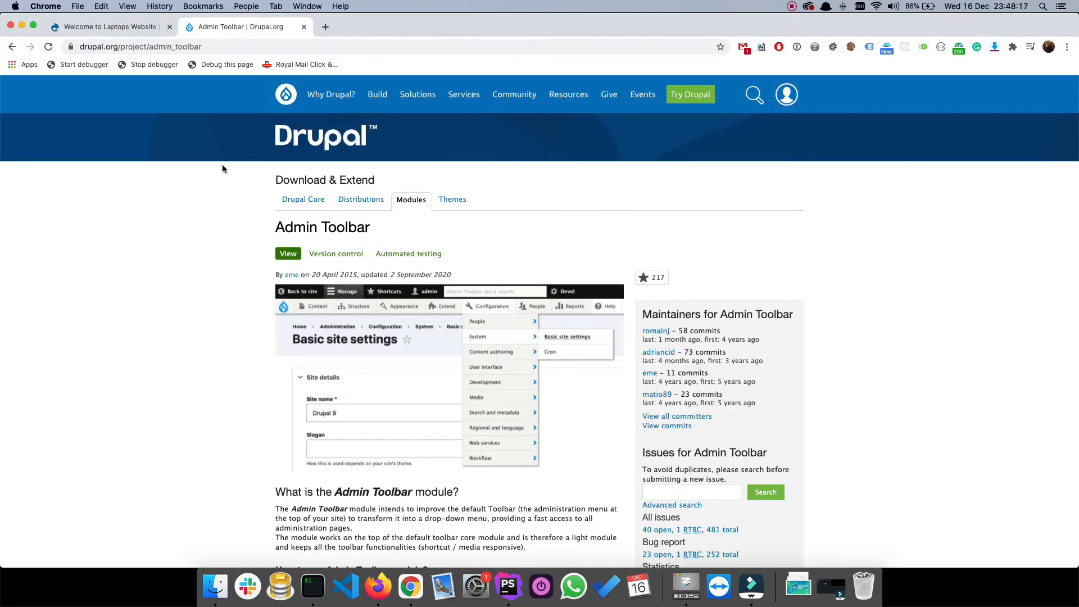
pyautogui.moveTo(255, 223)
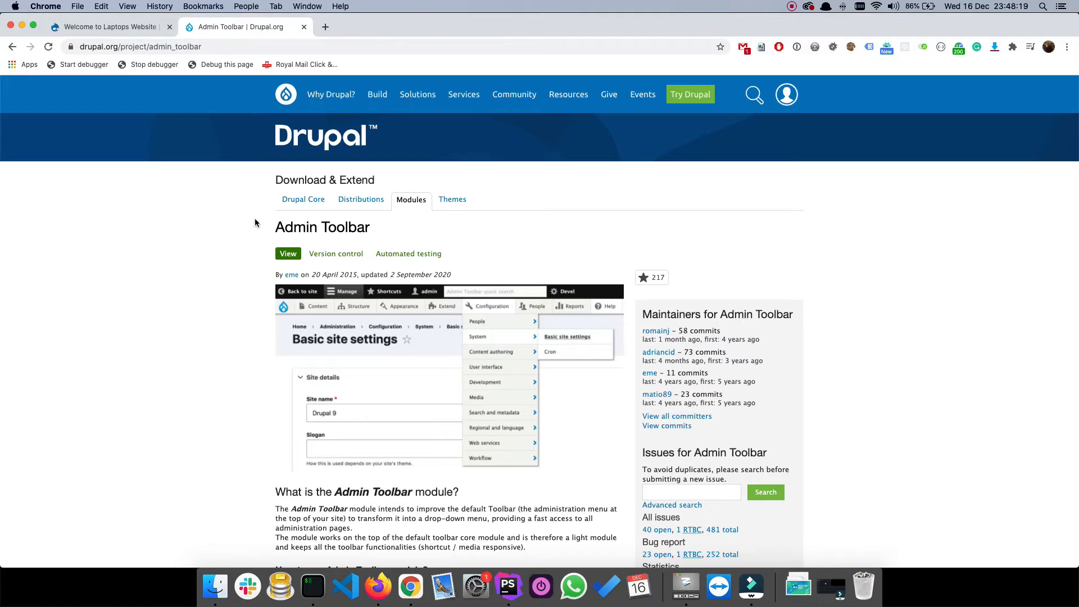
pyautogui.moveTo(315, 241)
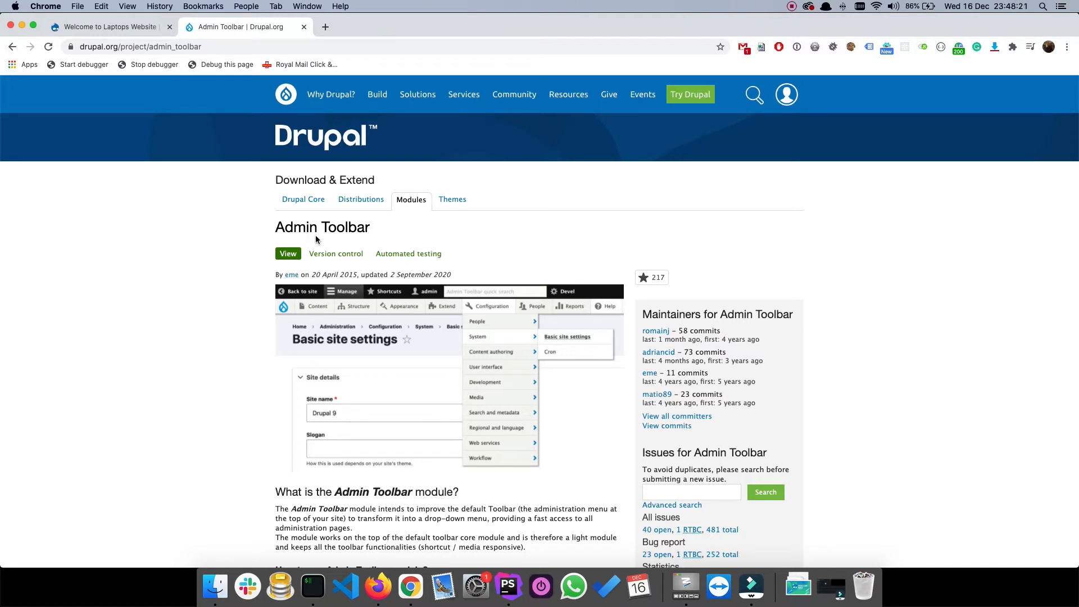
pyautogui.moveTo(328, 313)
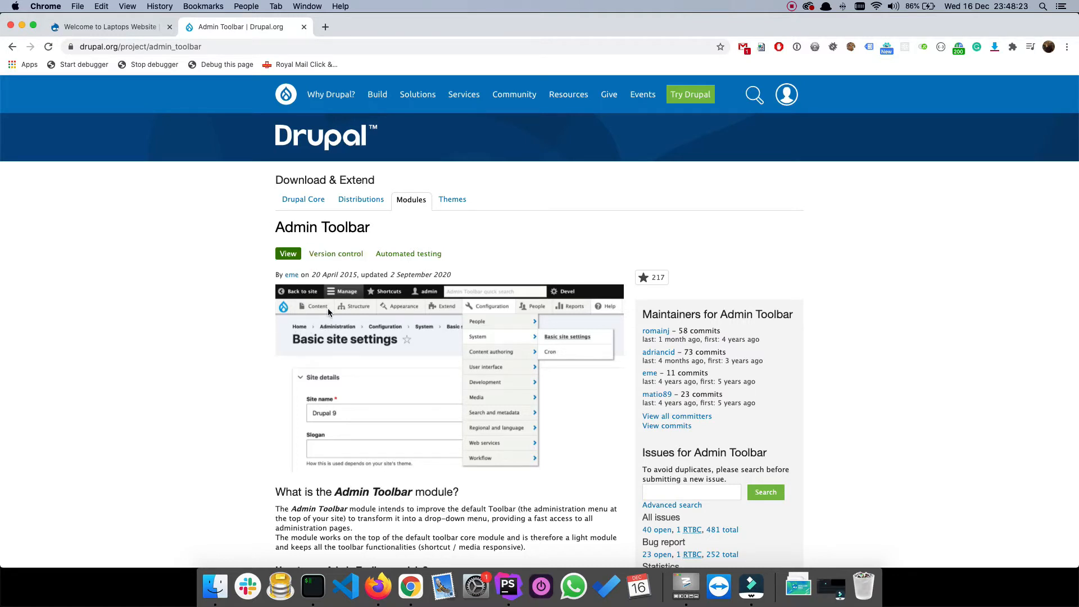
pyautogui.moveTo(466, 317)
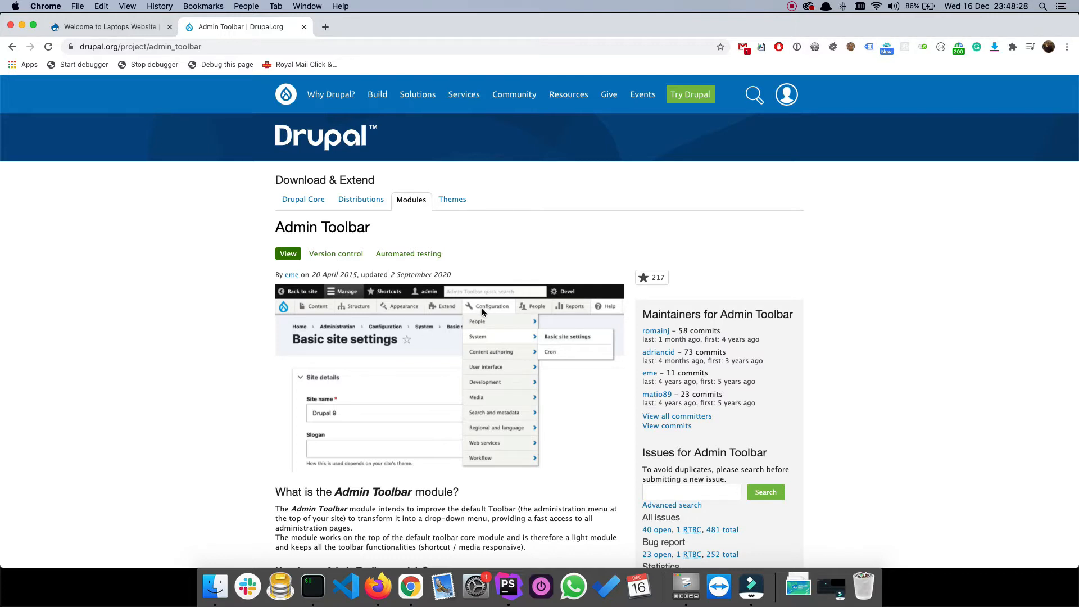
pyautogui.moveTo(489, 326)
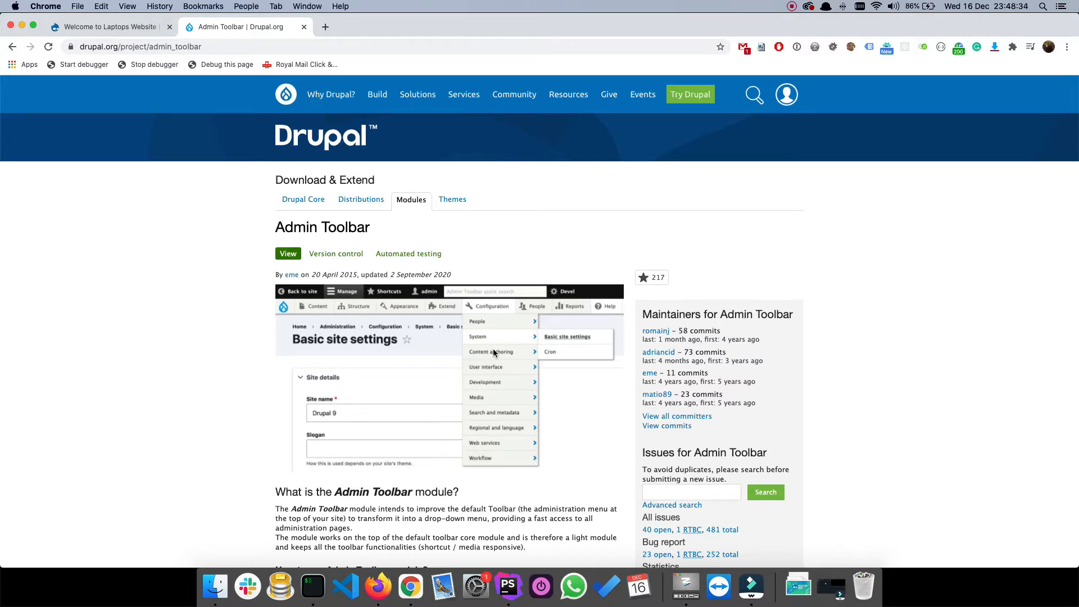
pyautogui.scroll(-3)
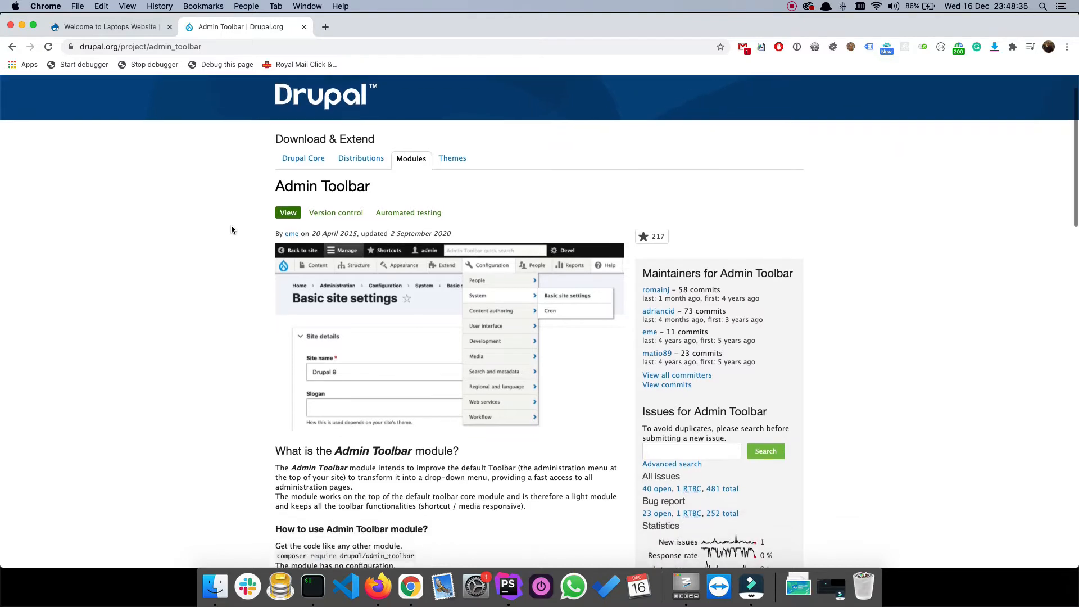
pyautogui.scroll(-3)
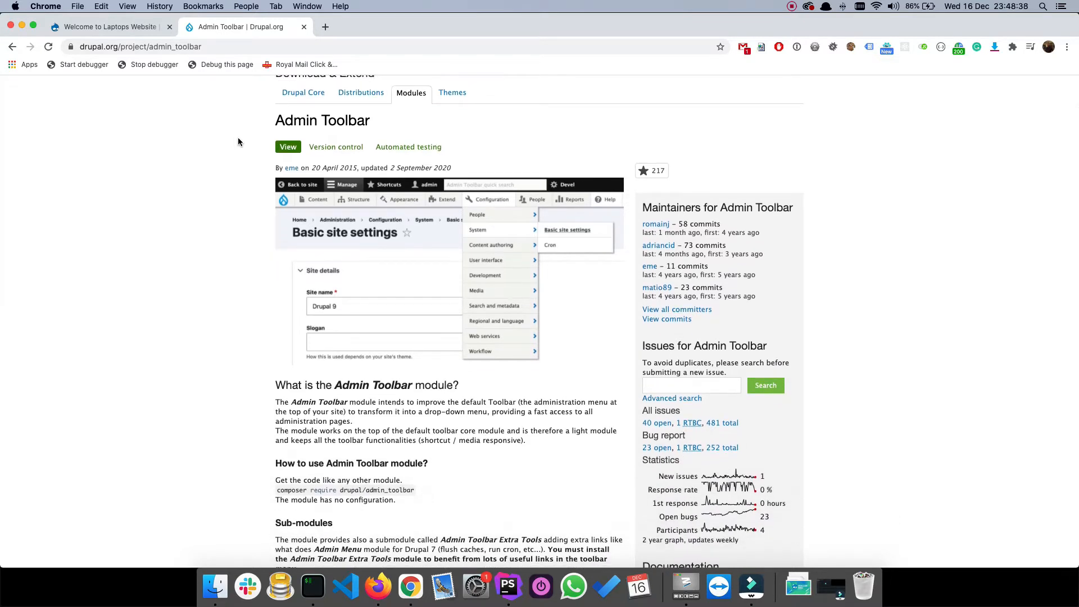
pyautogui.scroll(-3)
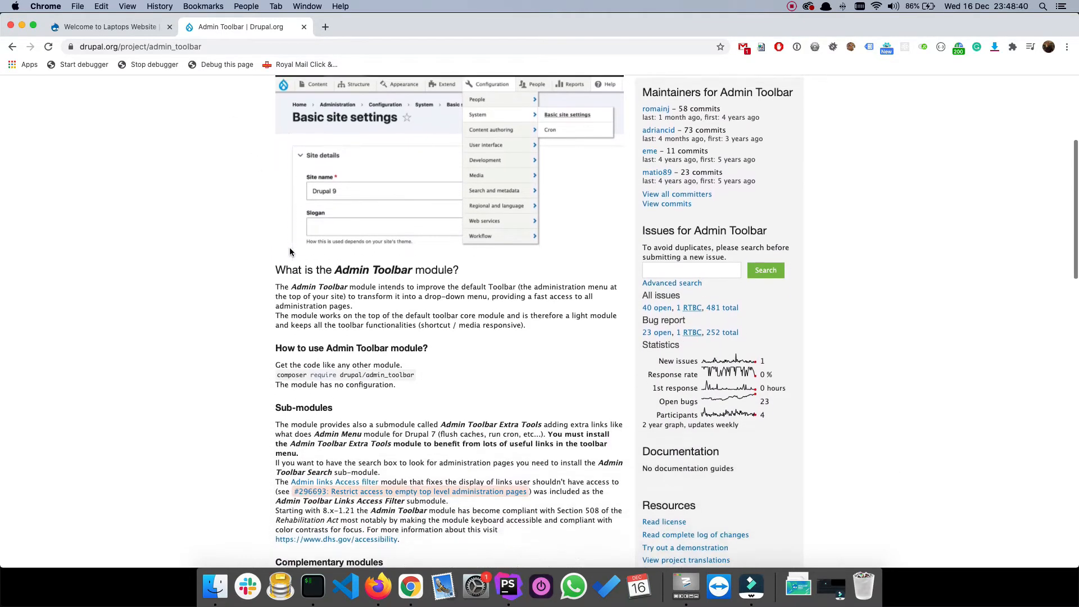
pyautogui.scroll(-3)
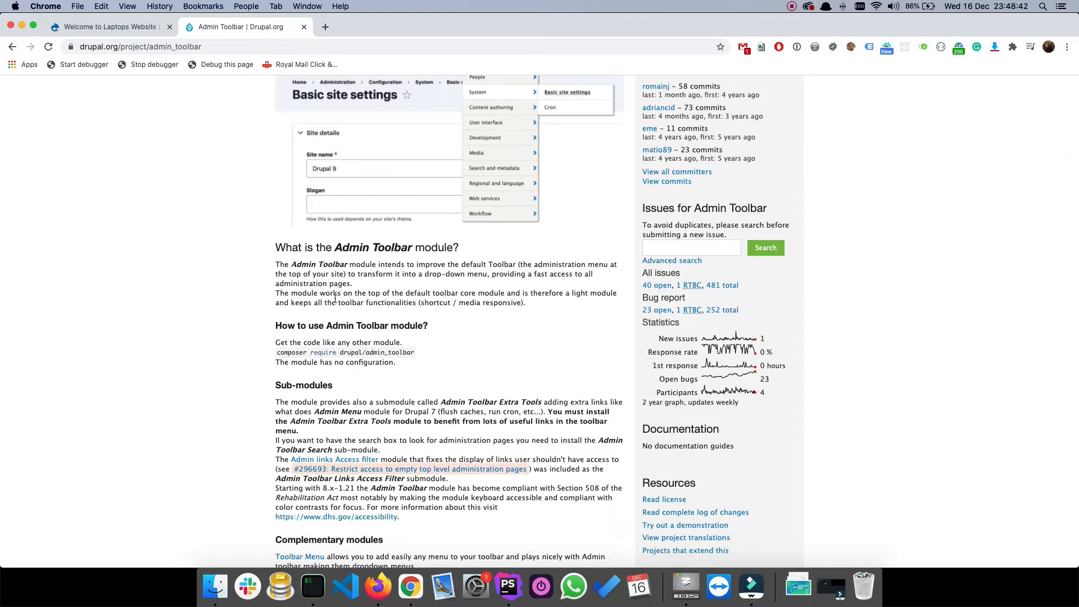
pyautogui.moveTo(335, 335)
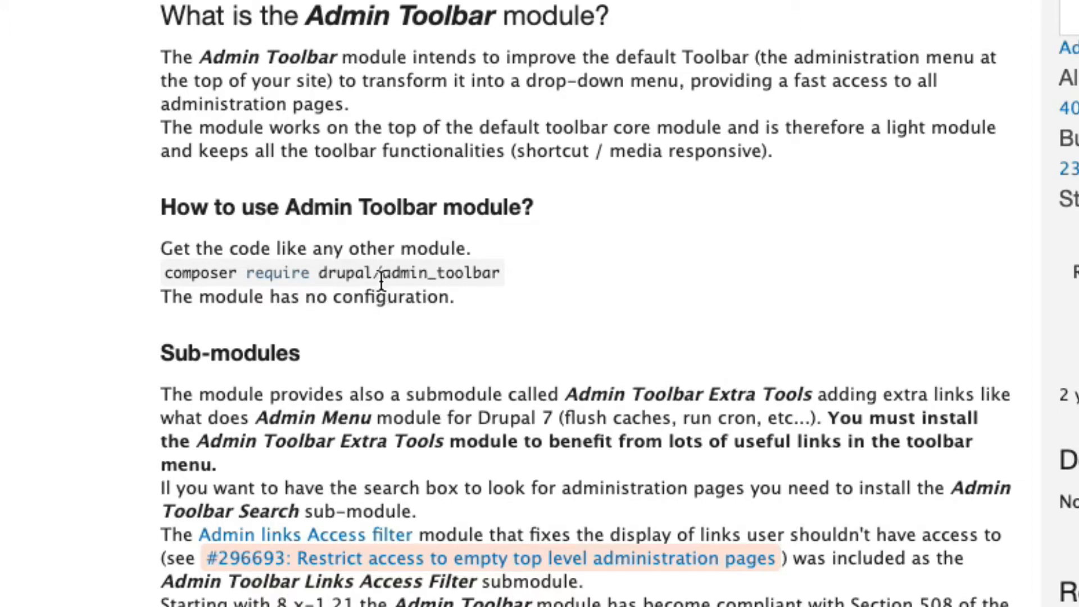
pyautogui.moveTo(360, 272)
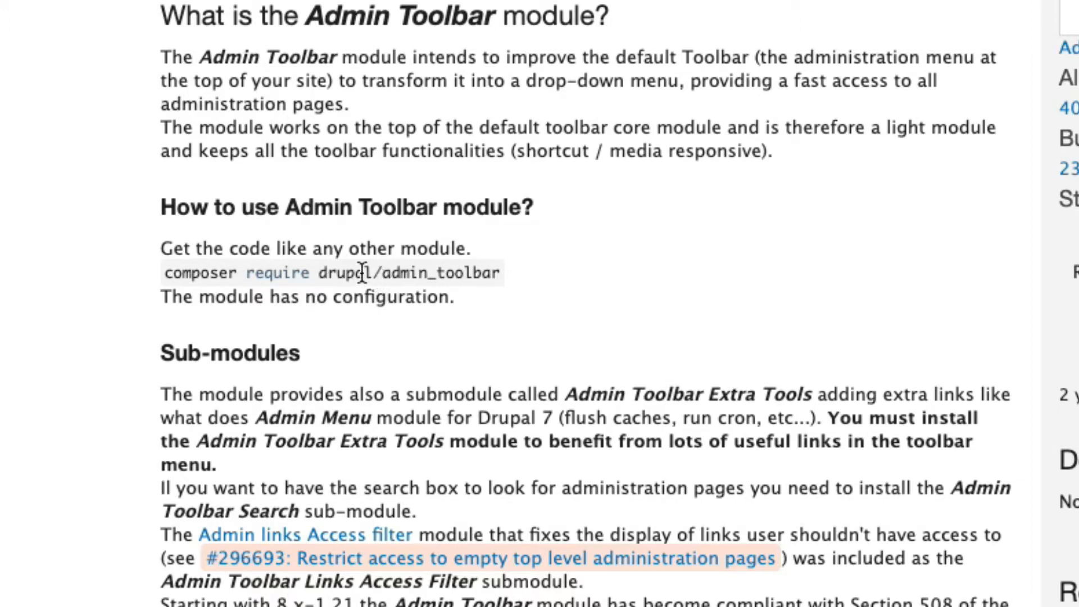
pyautogui.moveTo(210, 248)
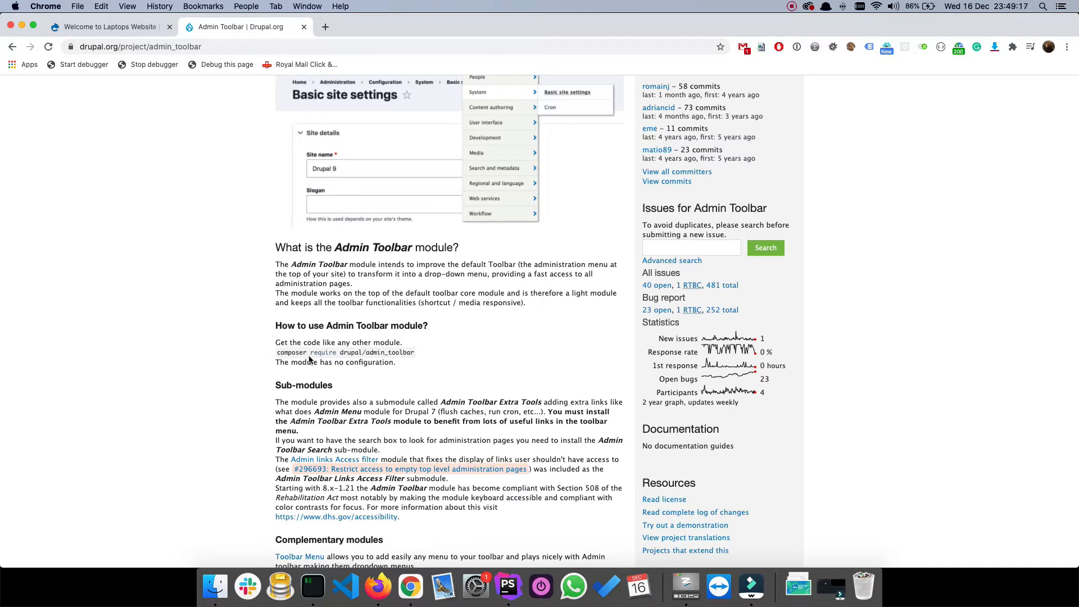
pyautogui.scroll(-3)
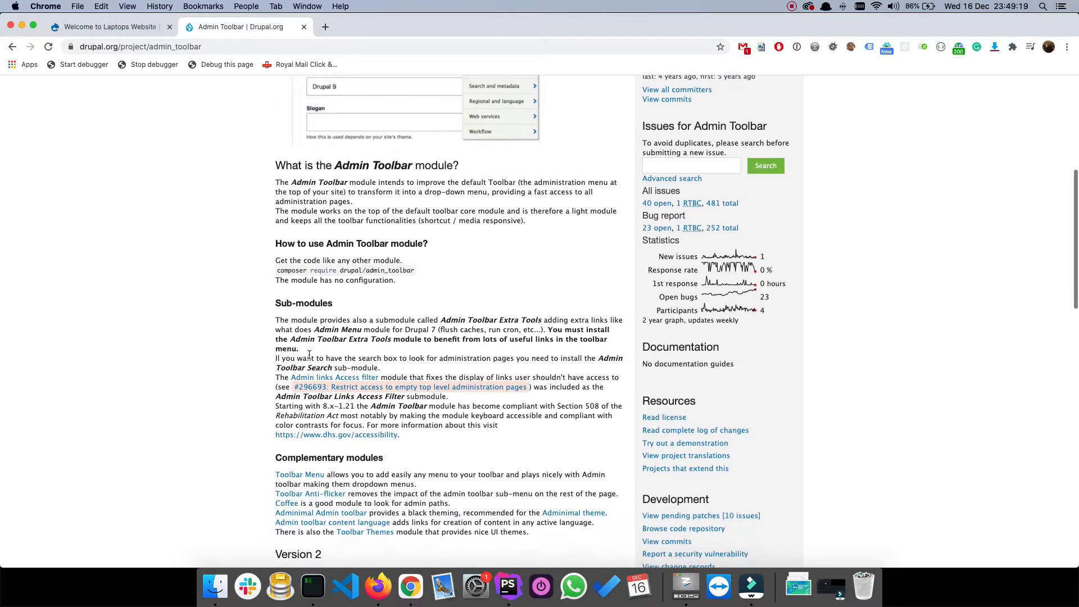
pyautogui.moveTo(321, 271)
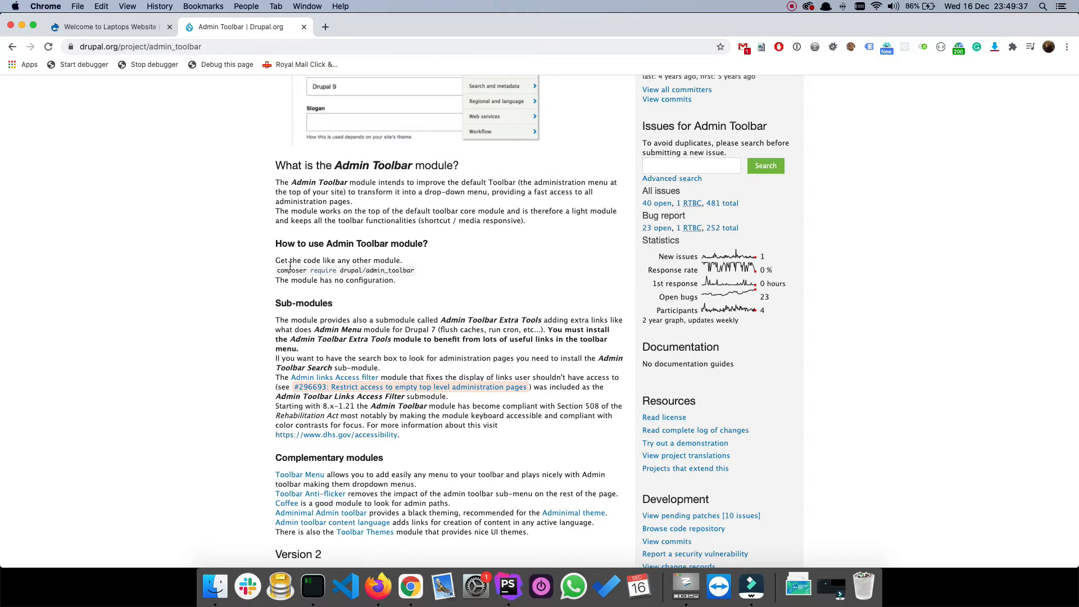
# Step: Select the 'composer require drupal/admin_toolbar' command and bring iTerm2 forward
pyautogui.moveTo(275, 270); pyautogui.dragTo(381, 281)
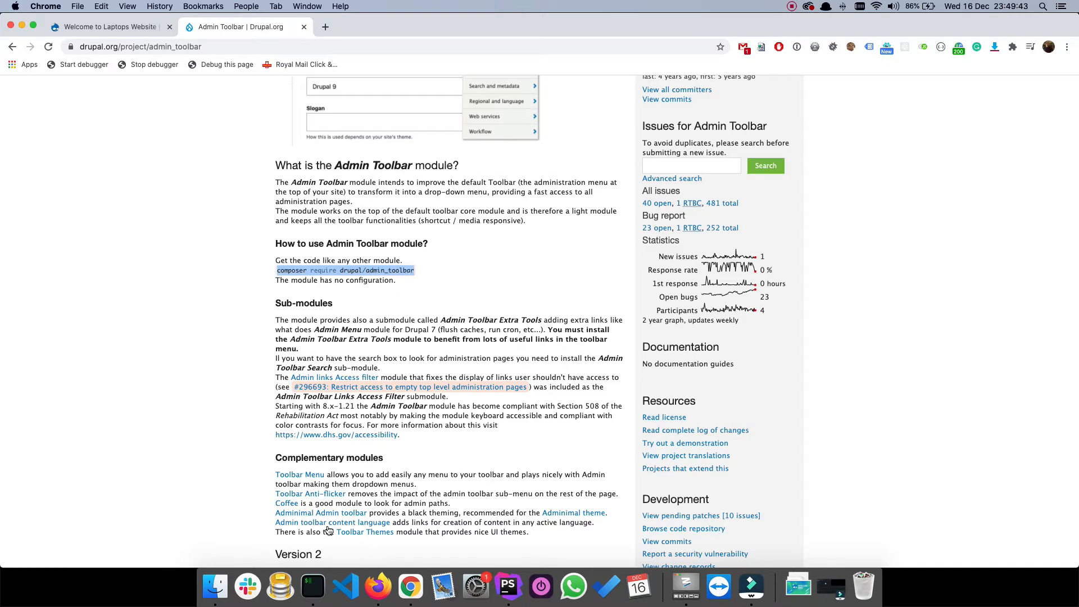
pyautogui.click(311, 586)
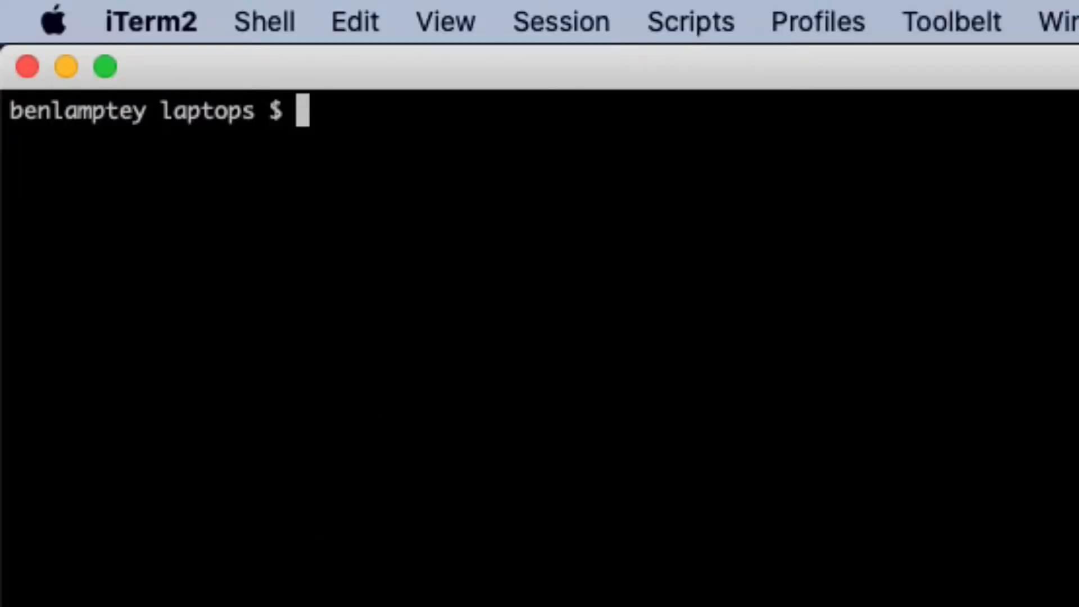
# Step: Check the working directory with pwd, then run 'composer require drupal/admin_toolbar'
pyautogui.write('pwd')
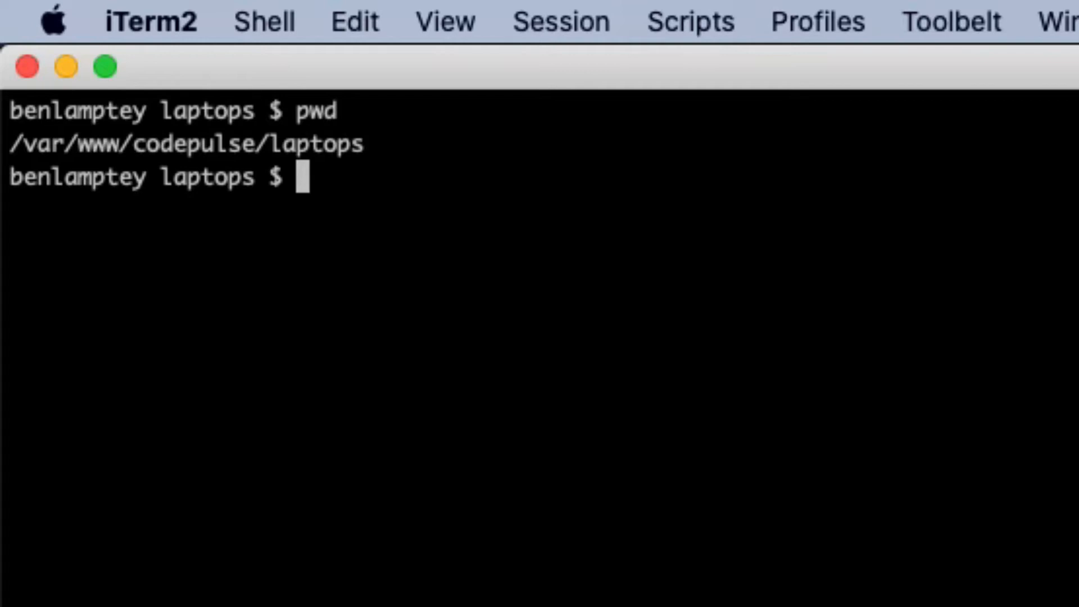
pyautogui.write('composer require drupal/admin_toolbar')
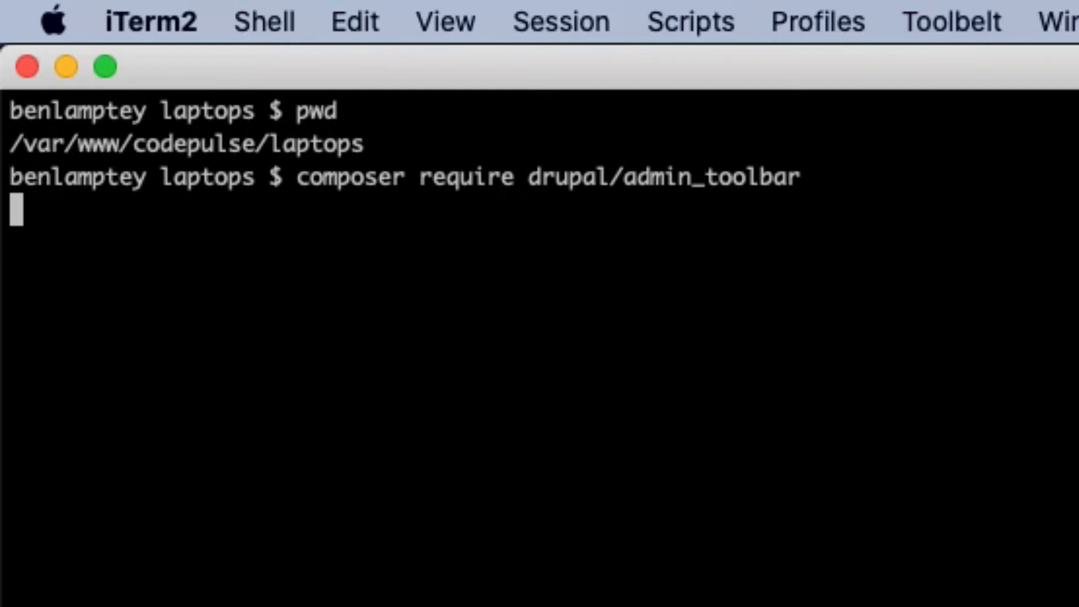
pyautogui.press('enter')
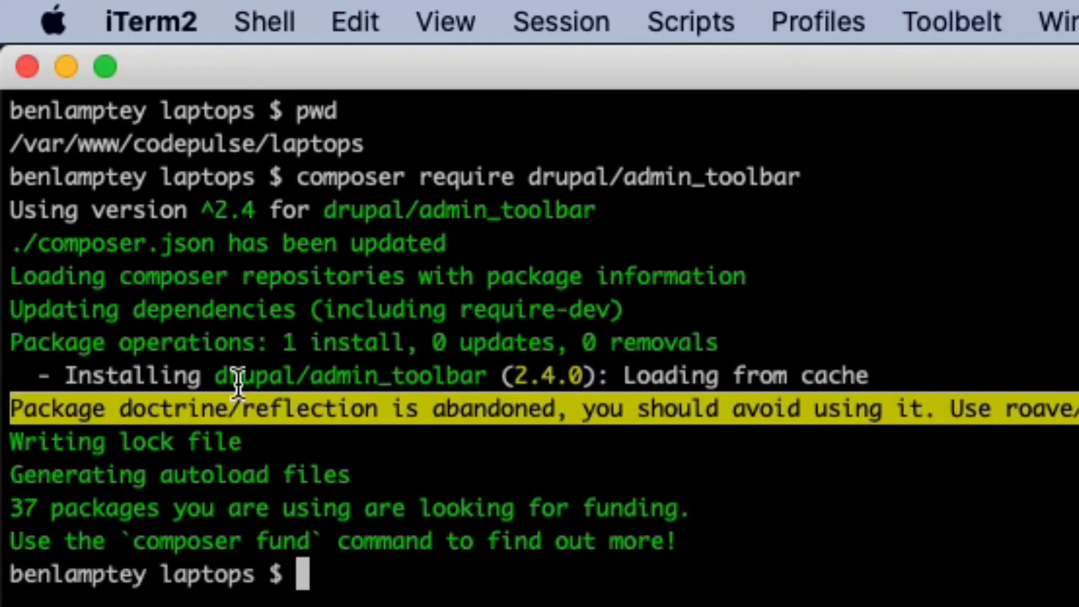
pyautogui.moveTo(389, 400)
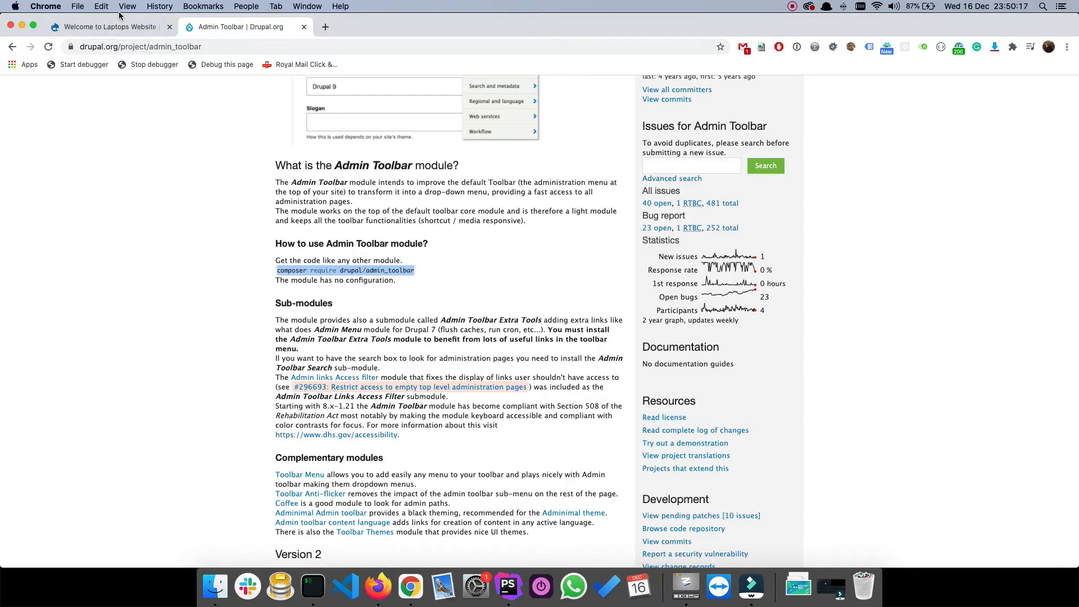
# Step: Return to the Laptops Website's Extend page and filter the module list by 'admin'
pyautogui.click(107, 26)
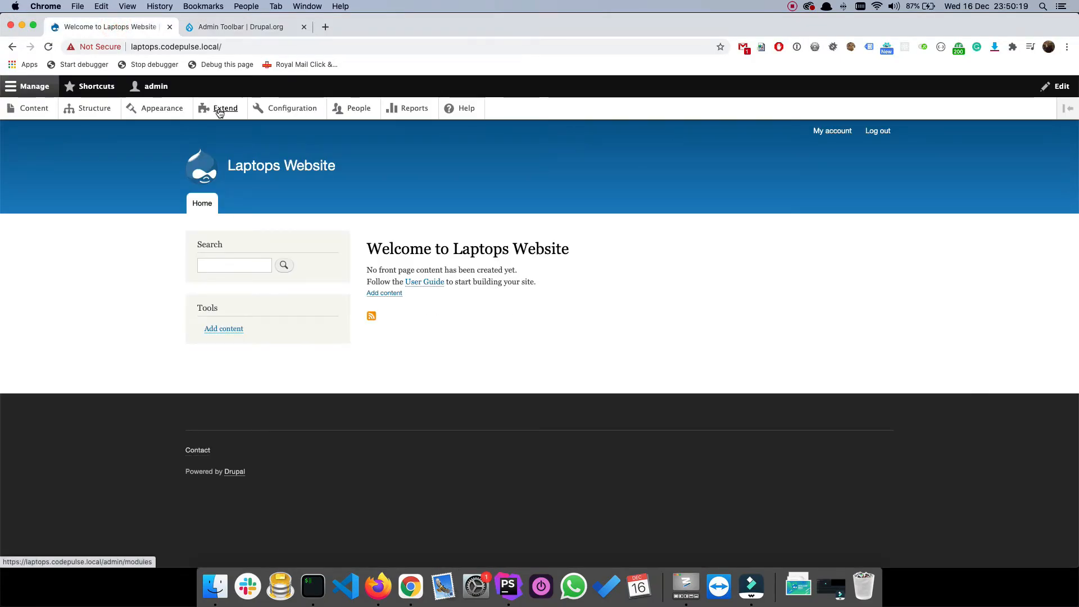
pyautogui.click(225, 108)
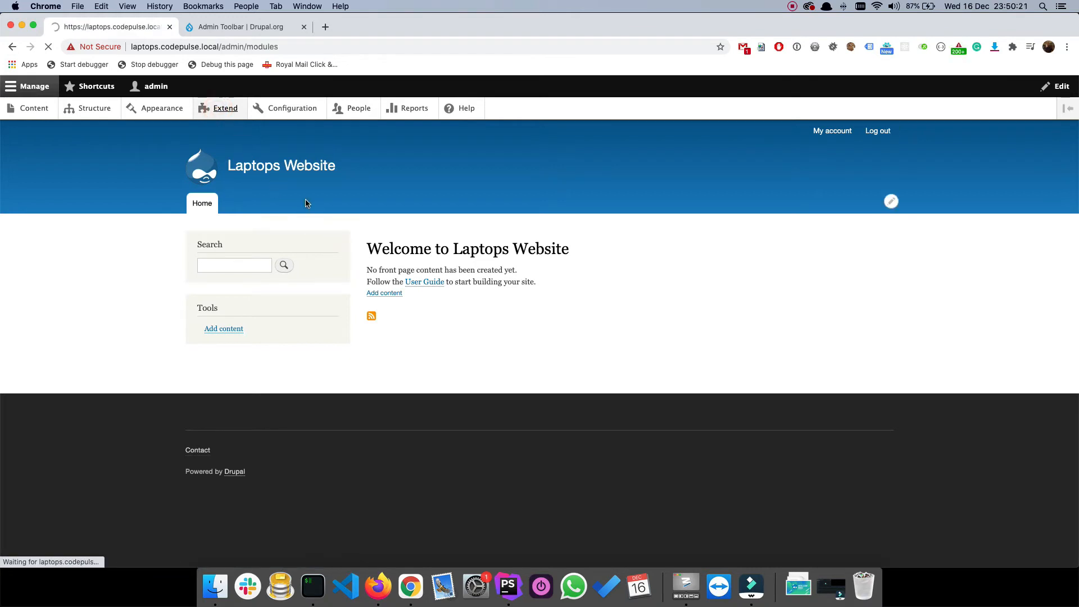
pyautogui.click(224, 108)
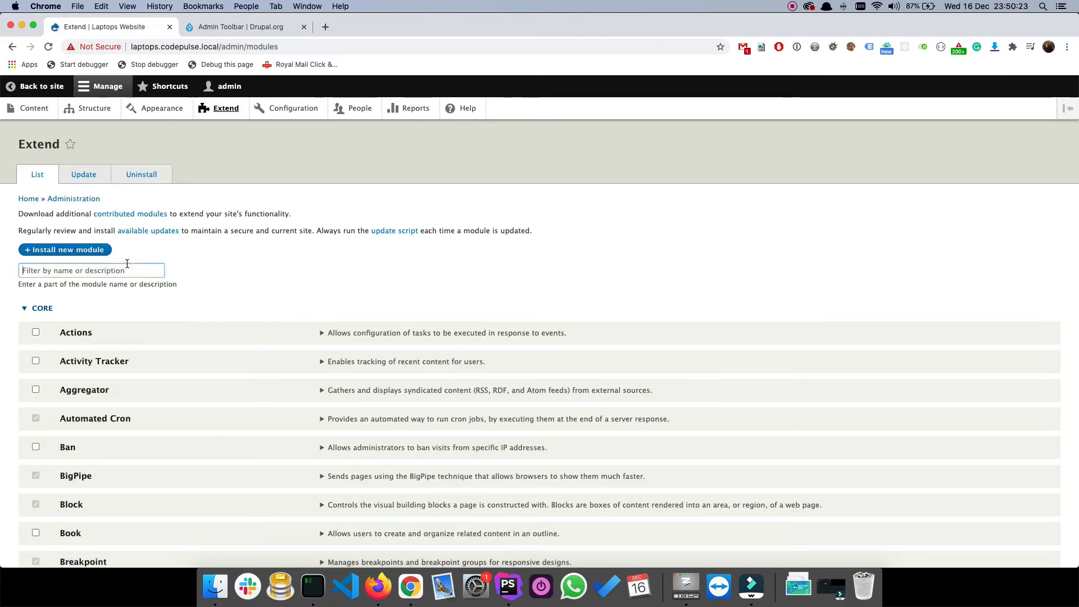
pyautogui.write('admin')
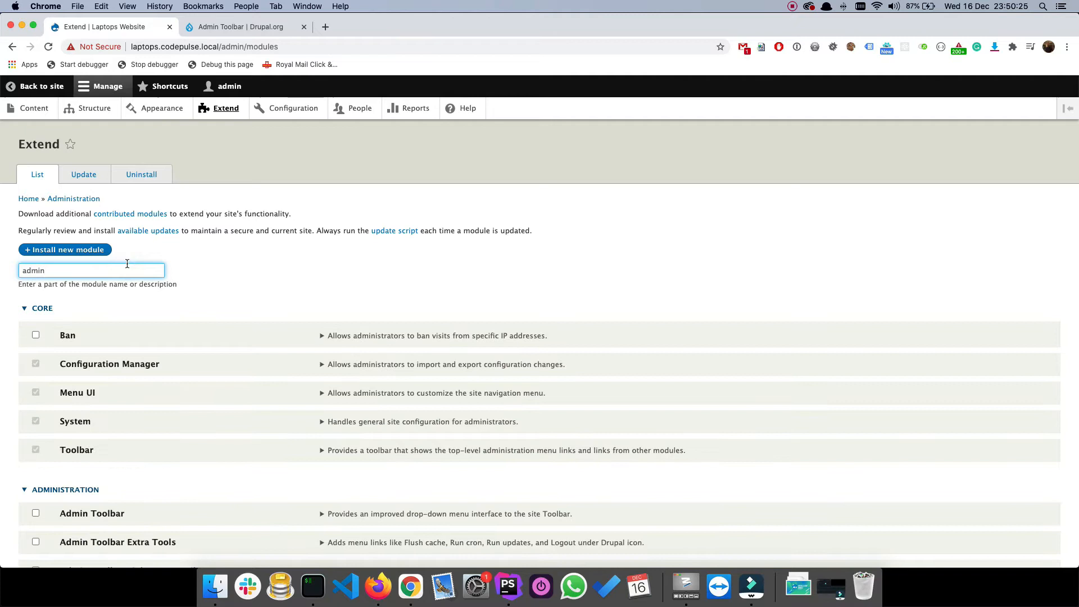
pyautogui.scroll(-3)
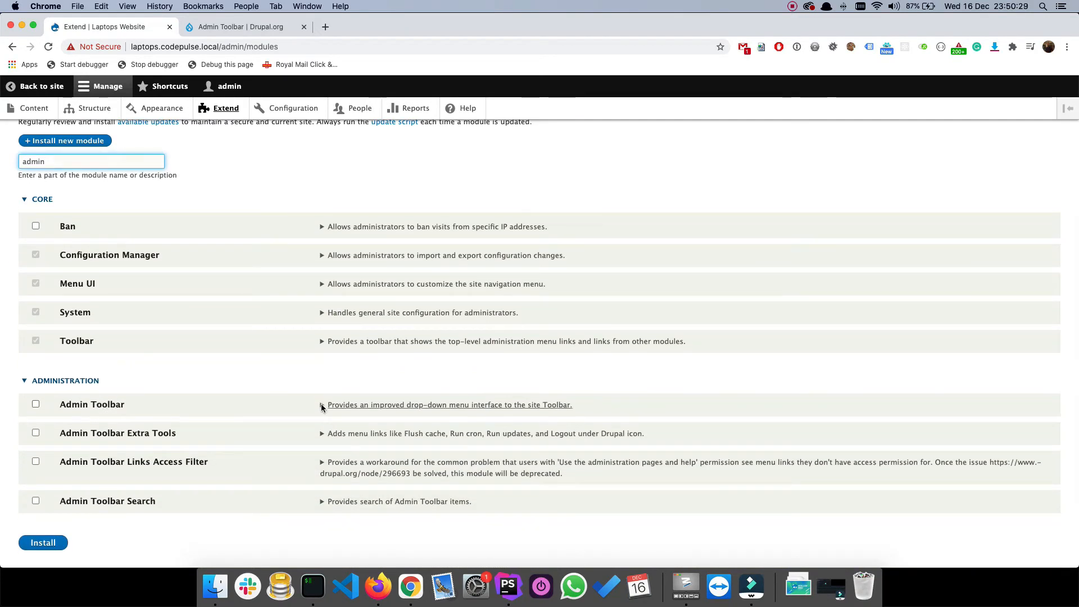
# Step: Expand the Admin Toolbar module's details, glance at its drupal.org page, then bring iTerm2 forward
pyautogui.click(321, 405)
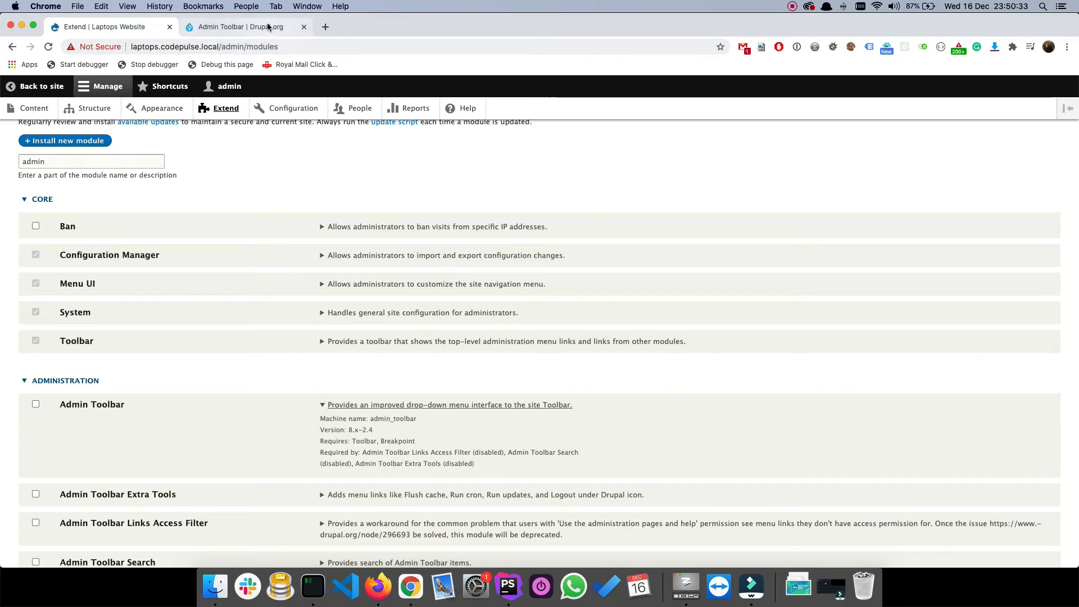
pyautogui.click(241, 26)
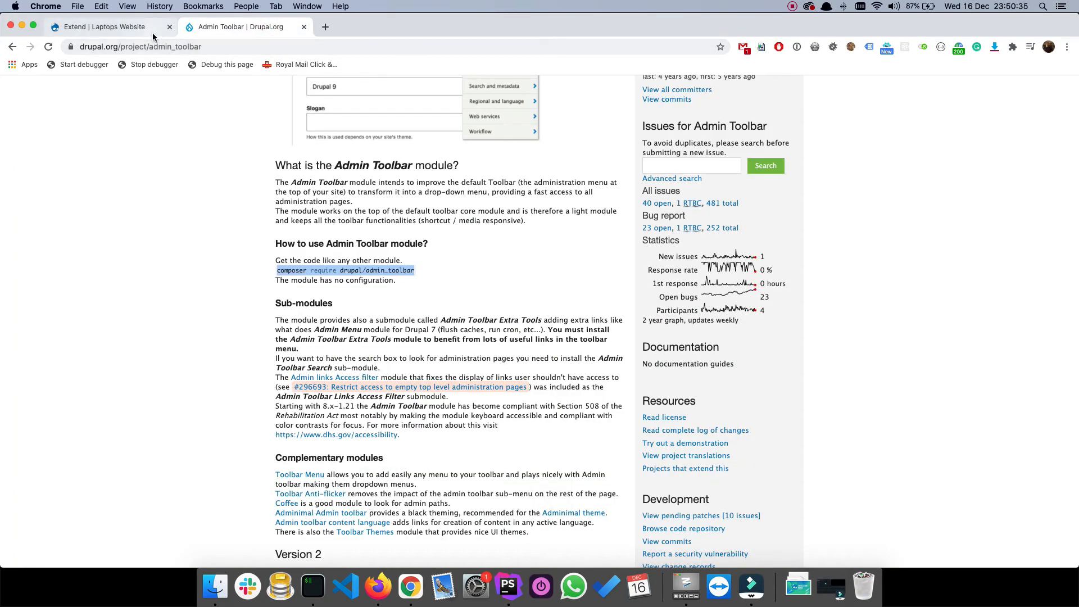
pyautogui.click(100, 26)
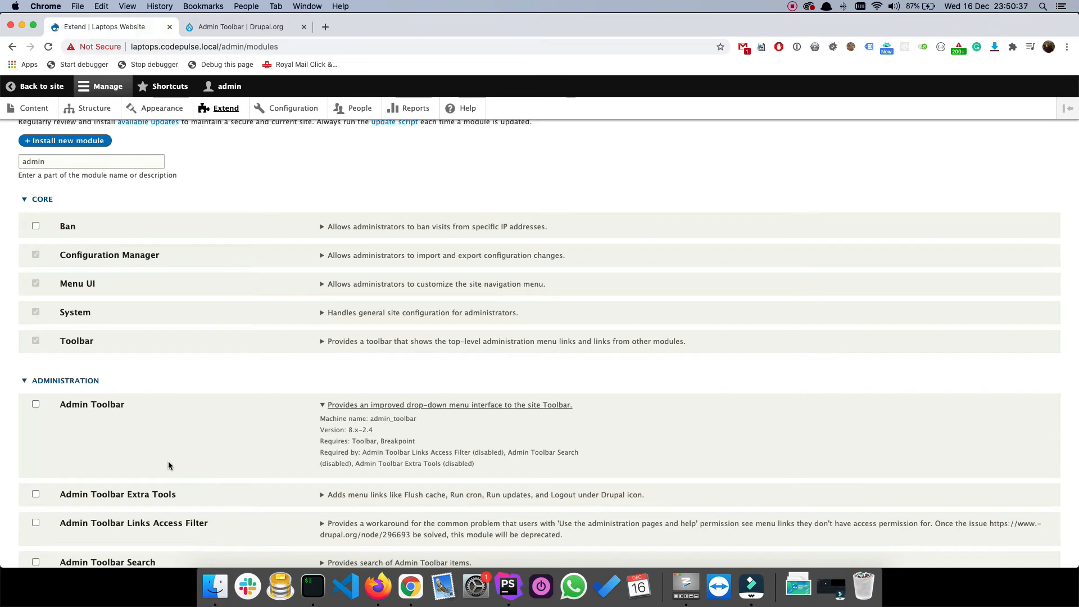
pyautogui.moveTo(308, 556)
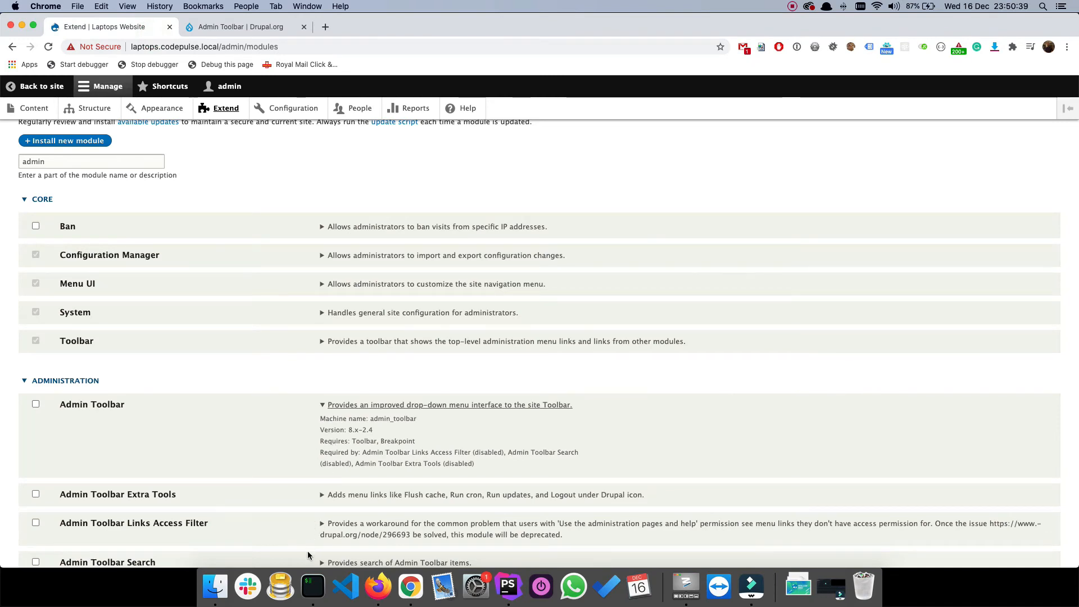
pyautogui.click(311, 586)
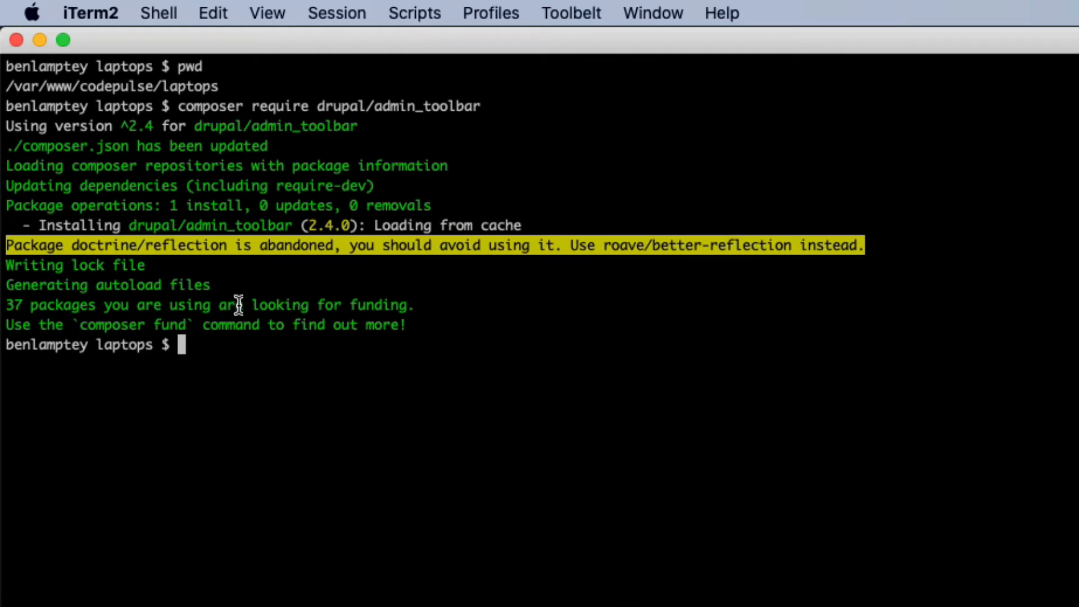
pyautogui.moveTo(275, 296)
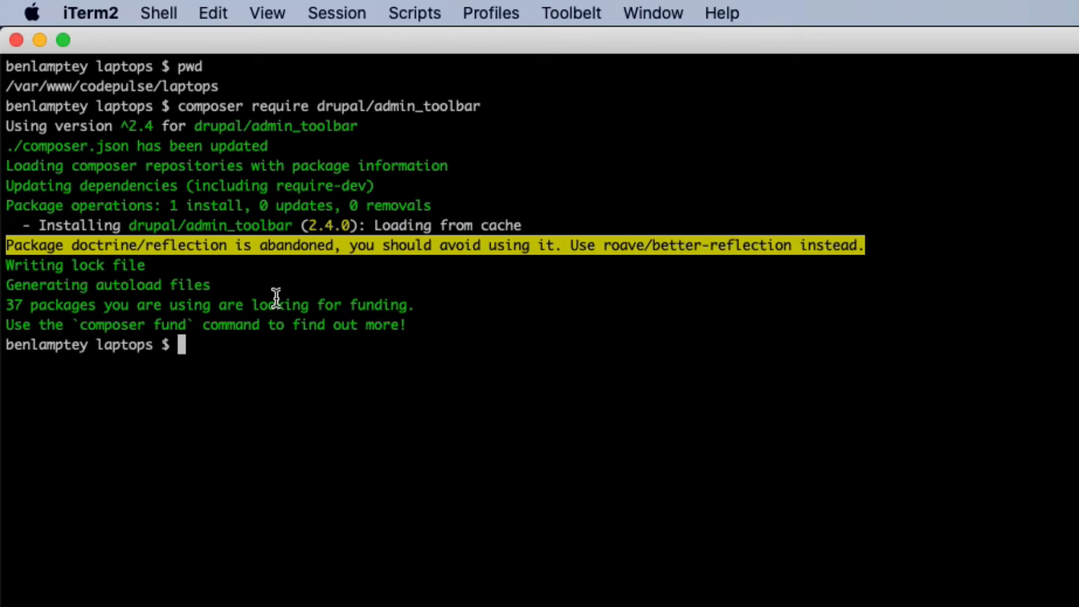
# Step: Enter the command 'drush en admin_toolbar' to enable the Admin Toolbar module
pyautogui.write('d')
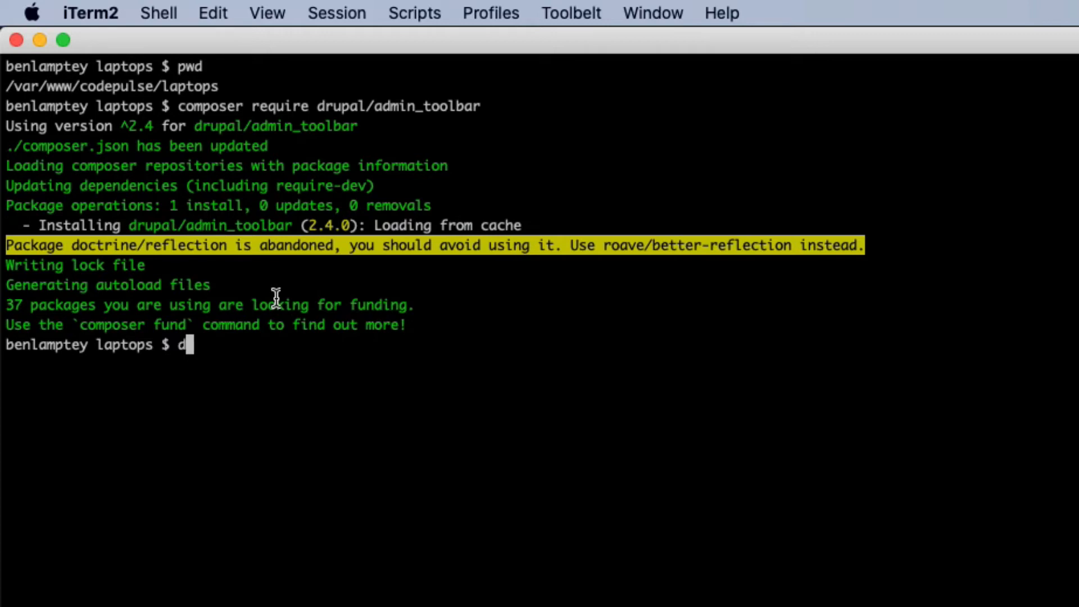
pyautogui.write('rush')
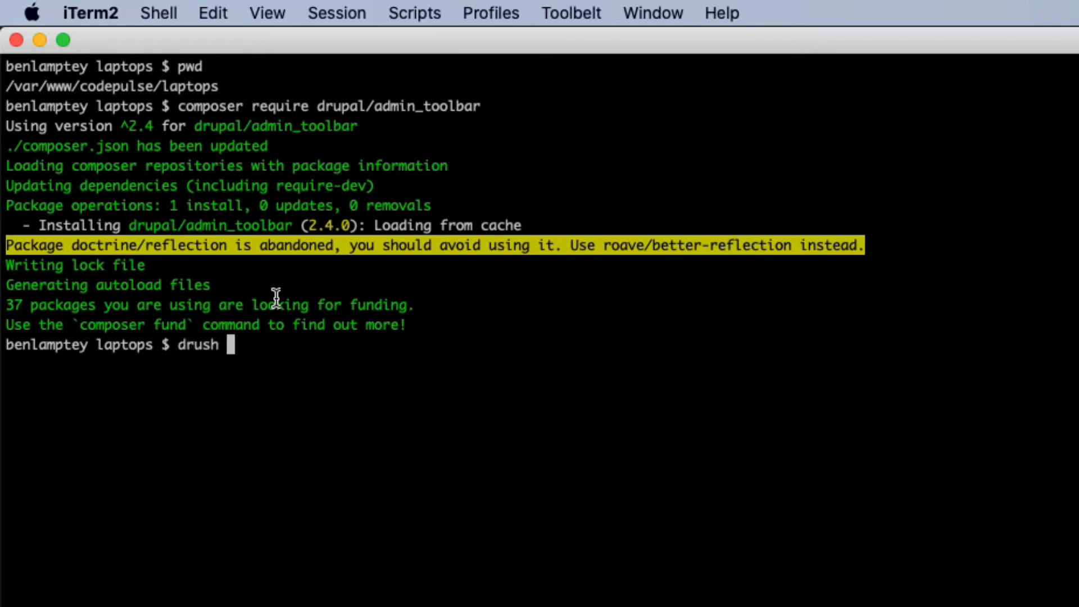
pyautogui.write('en admin')
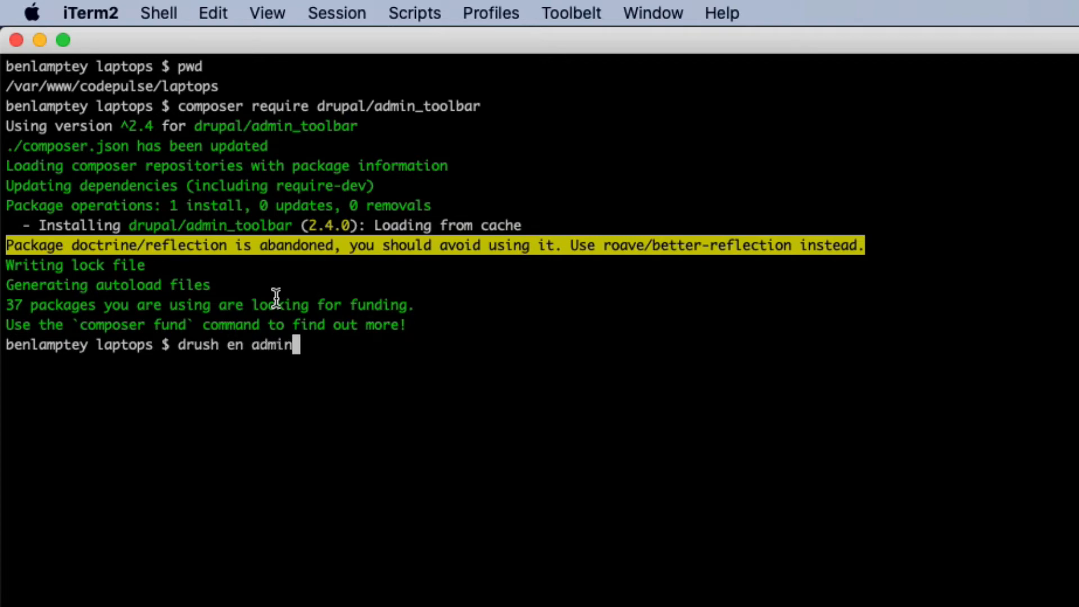
pyautogui.write('_toolbar')
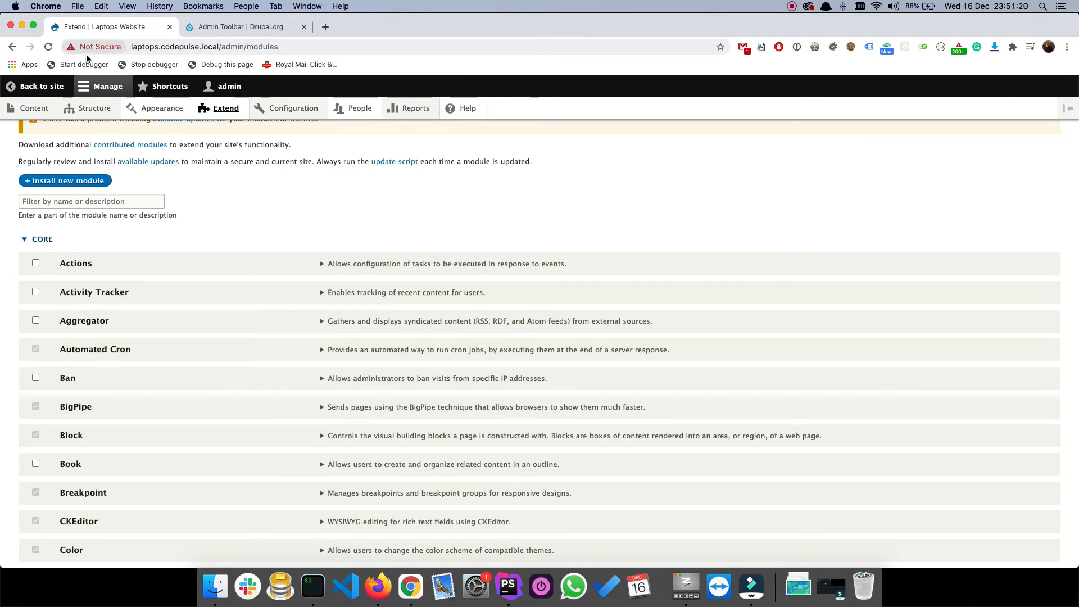
# Step: Reload the Extend page and check the new admin drop-down menus
pyautogui.click(93, 108)
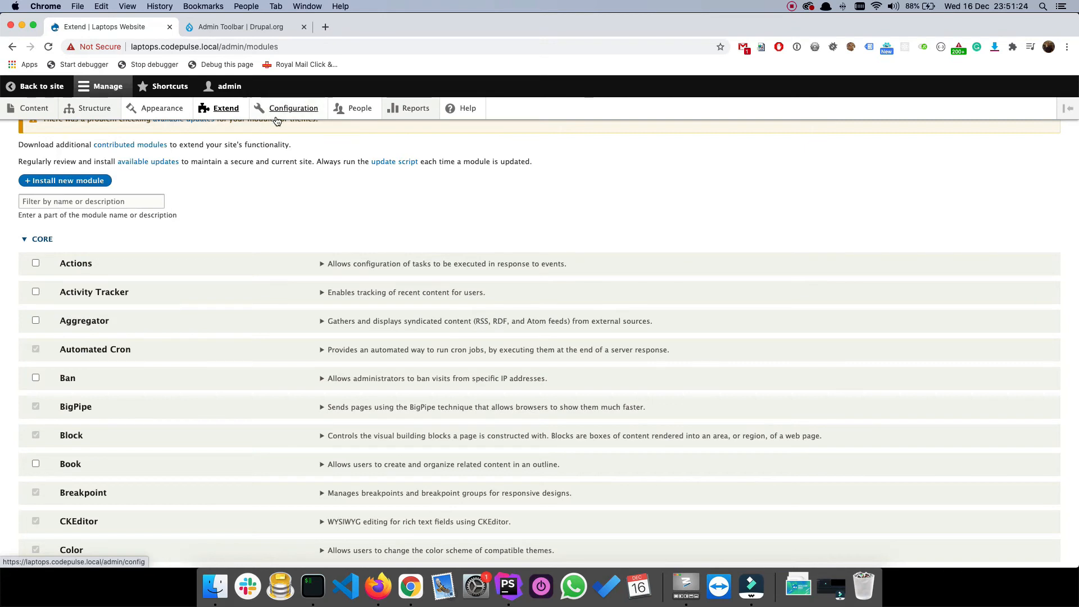
pyautogui.click(293, 108)
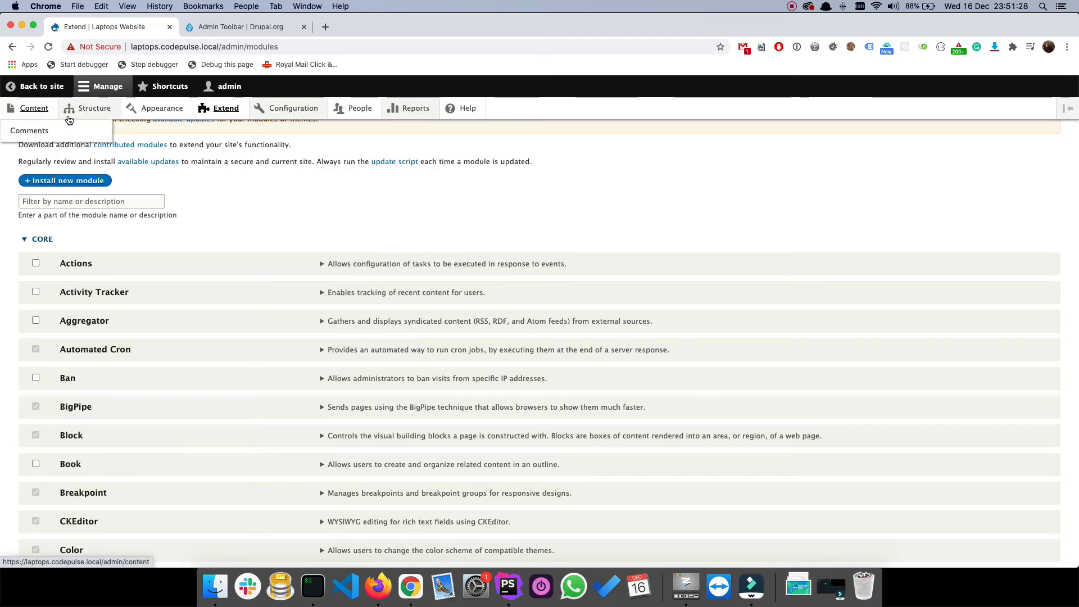
pyautogui.click(94, 108)
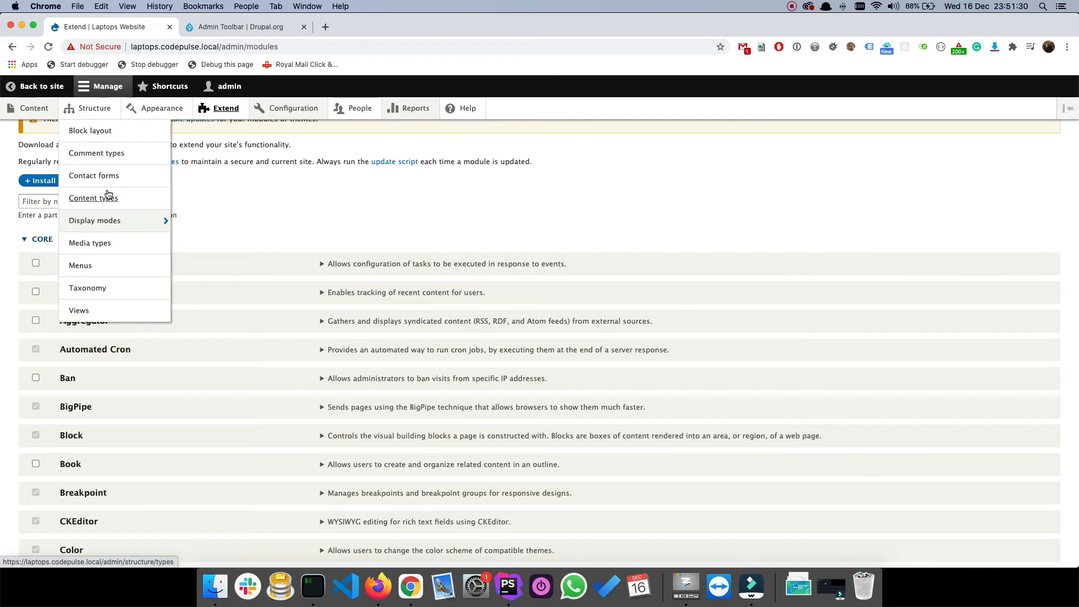
pyautogui.moveTo(124, 210)
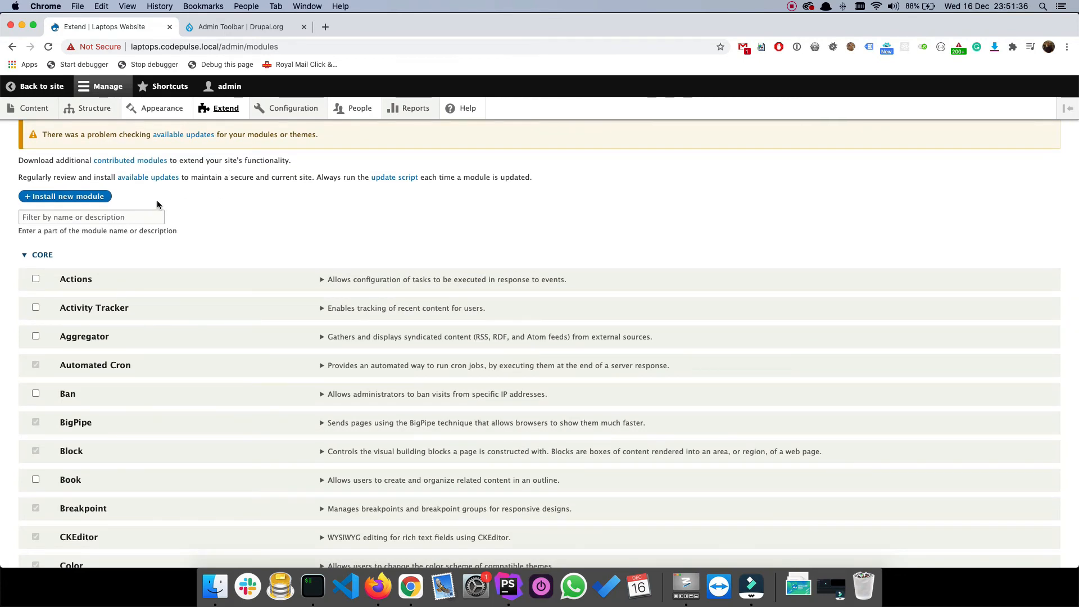
# Step: Filter modules by 'admi', expand Admin Toolbar Extra Tools and select its machine name admin_toolbar_tools
pyautogui.write('admin')
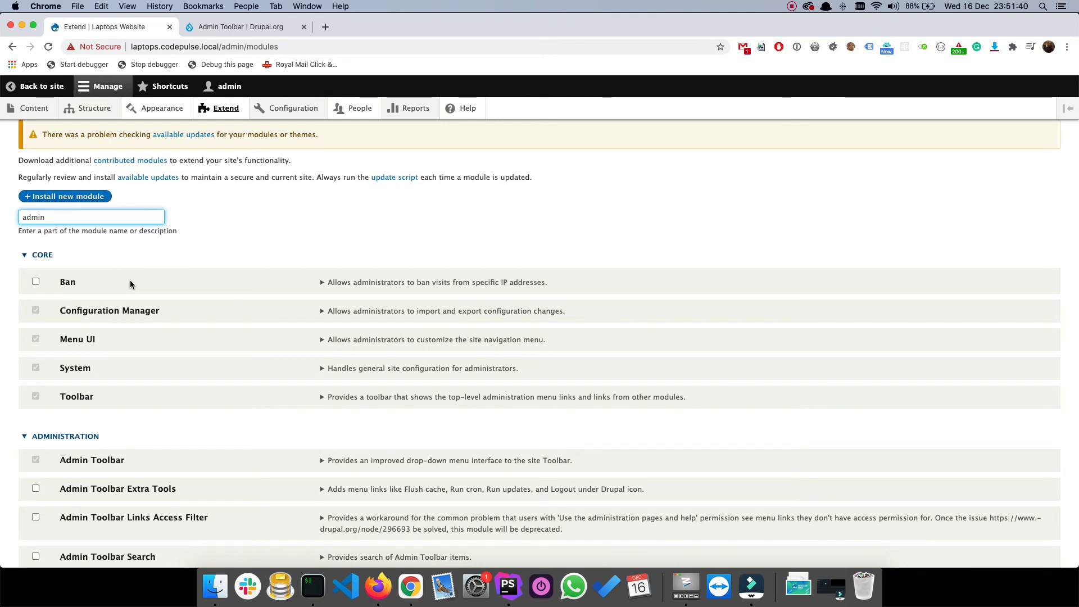
pyautogui.scroll(-3)
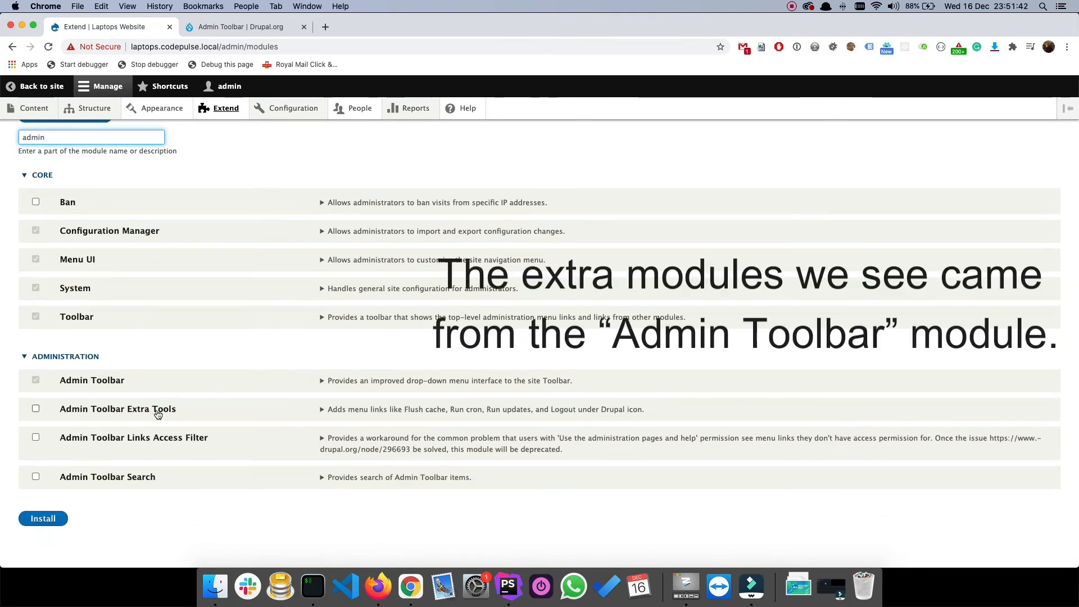
pyautogui.moveTo(326, 412)
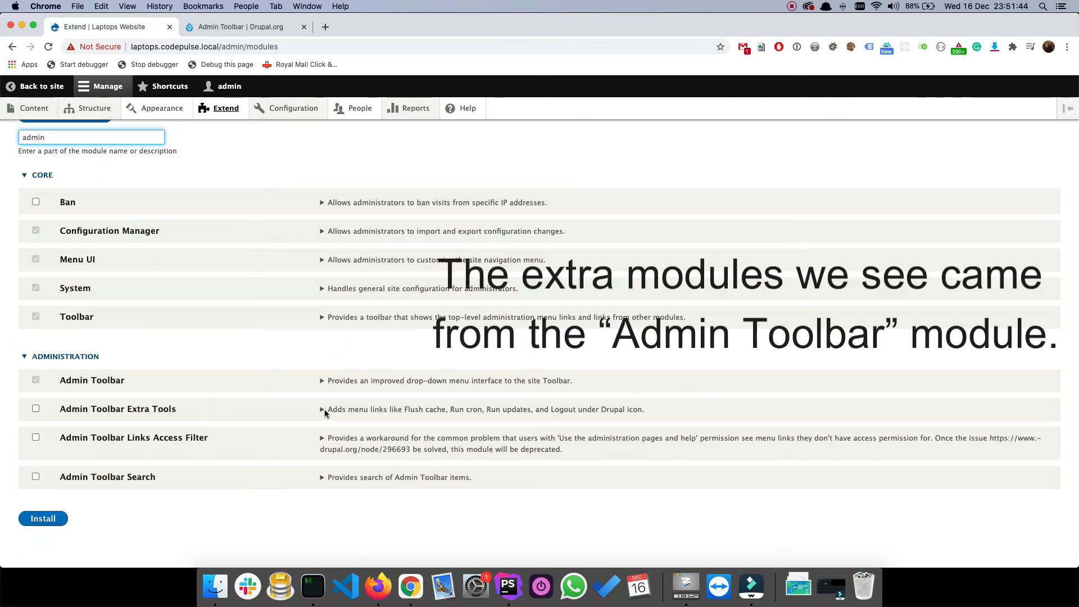
pyautogui.click(321, 409)
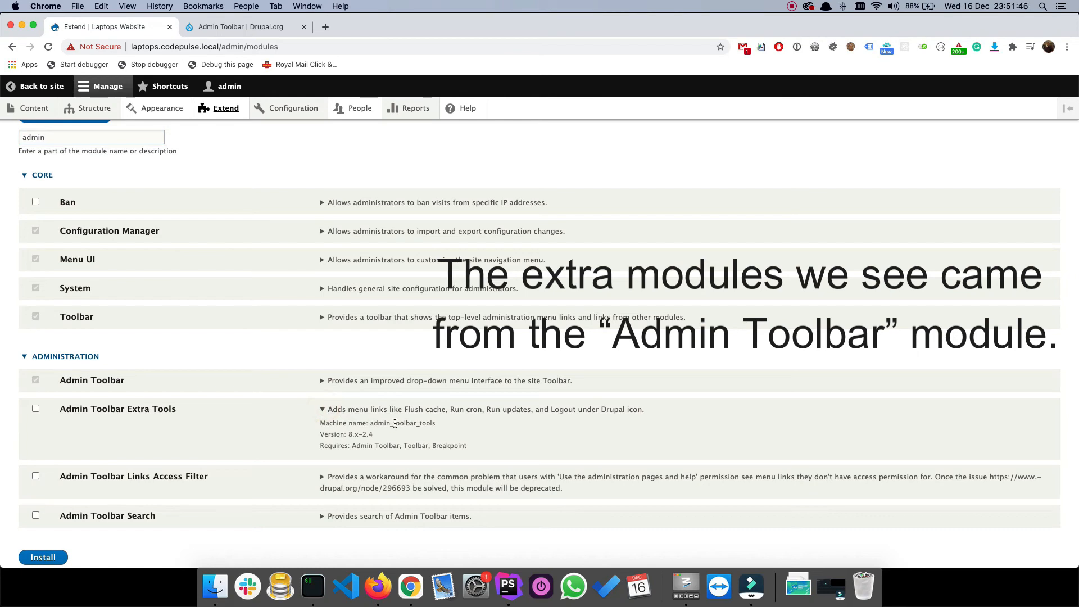
pyautogui.doubleClick(402, 422)
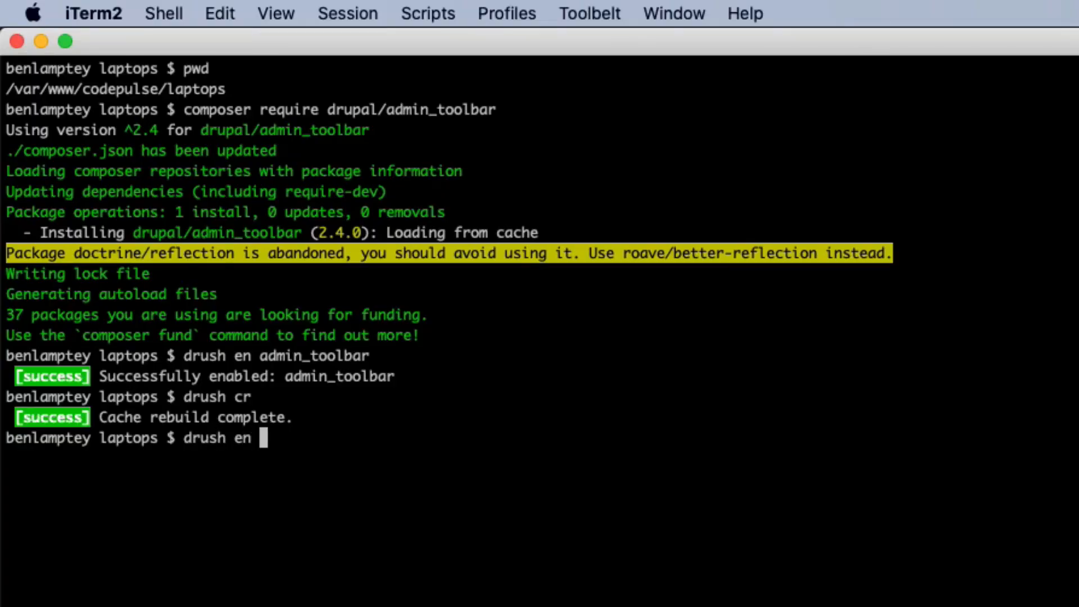
# Step: Run 'drush en admin_toolbar_tools' to enable the Extra Tools module
pyautogui.write('admin_toolbar_tools')
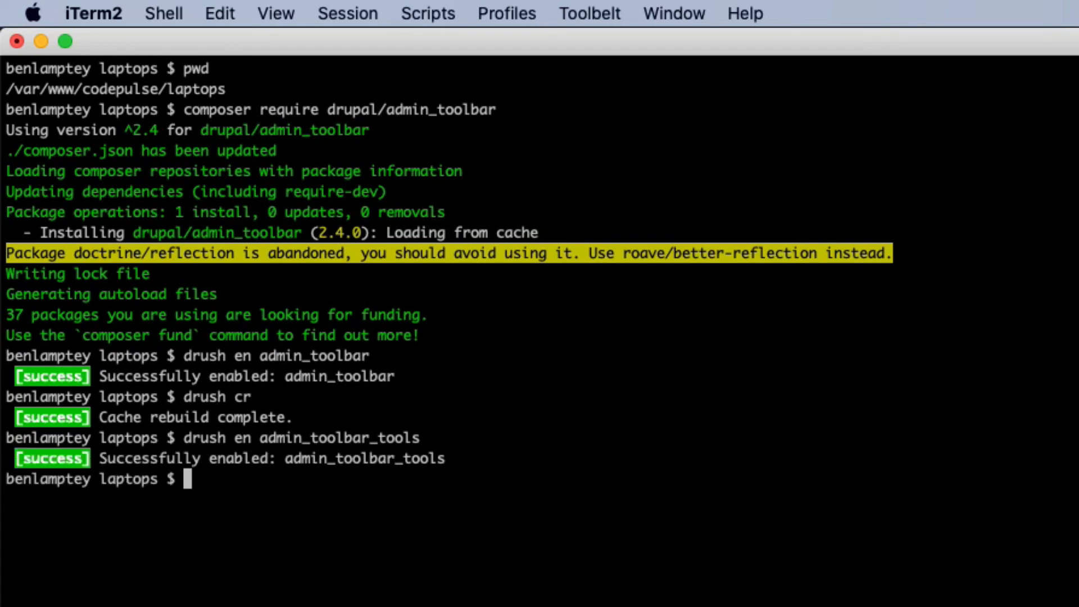
pyautogui.write('drus')
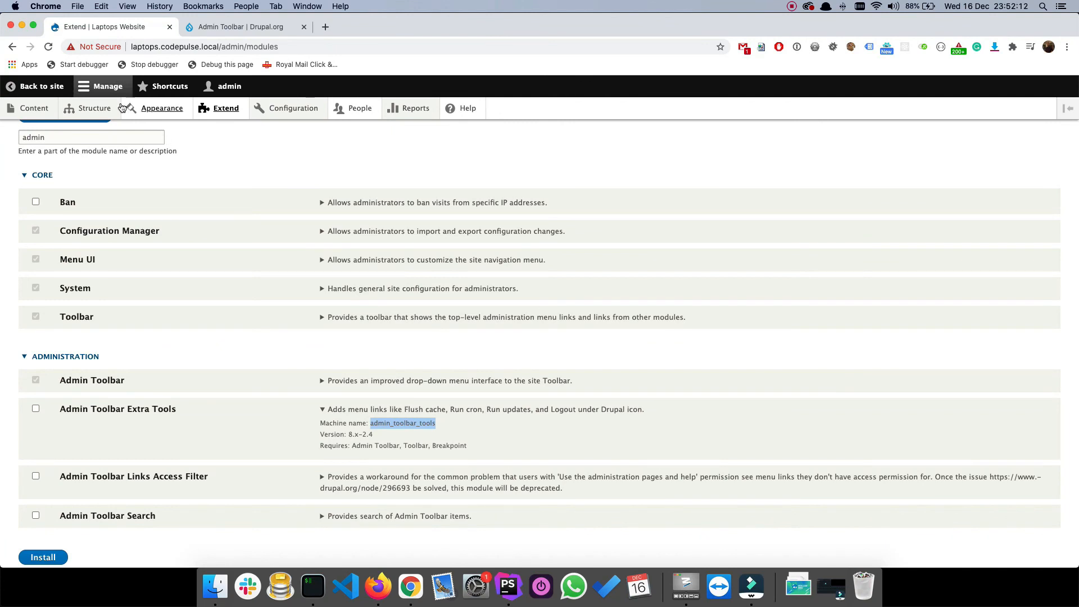
# Step: Reload the Extend page and browse the Structure menu's nested submenus like Contact forms
pyautogui.click(93, 108)
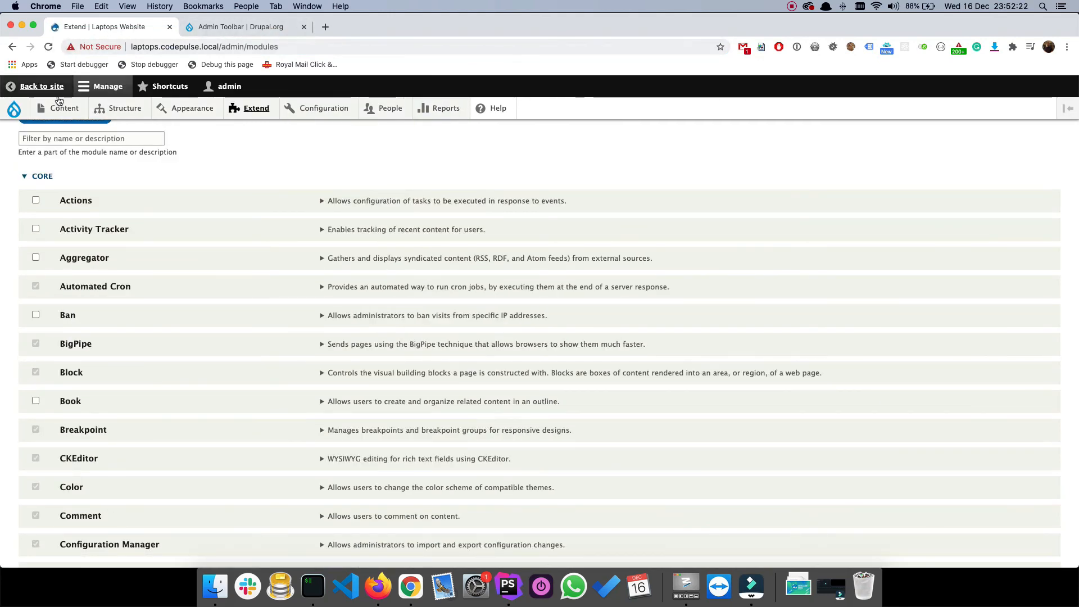
pyautogui.click(64, 108)
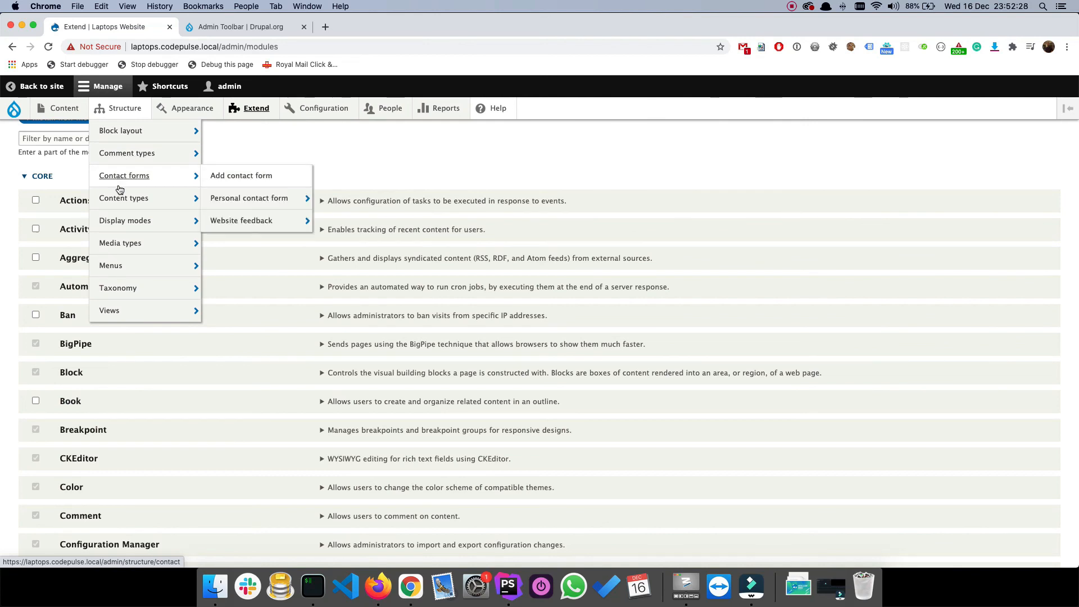
pyautogui.moveTo(120, 242)
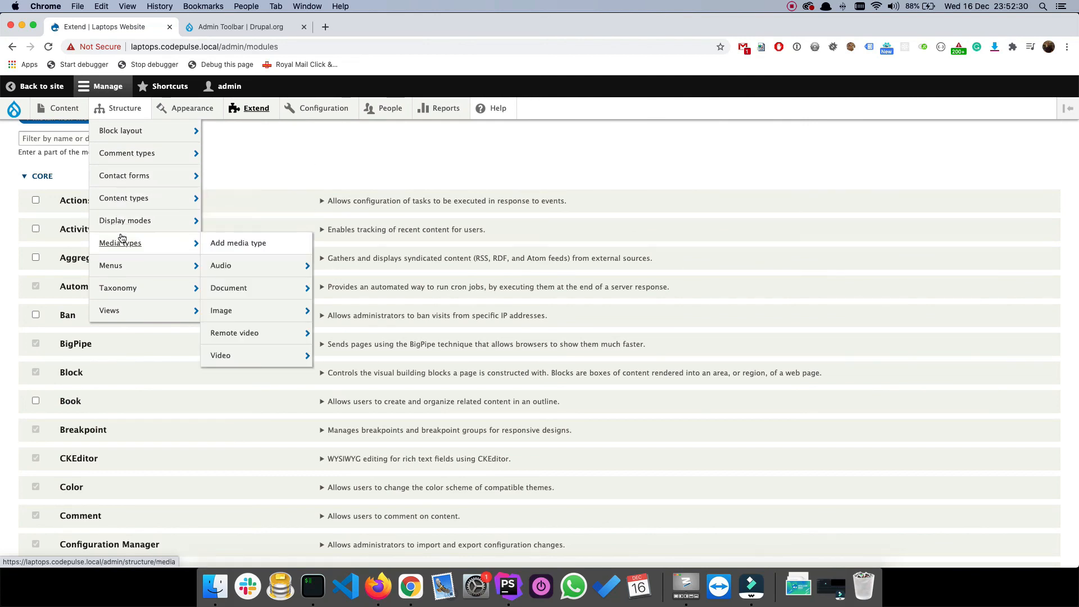